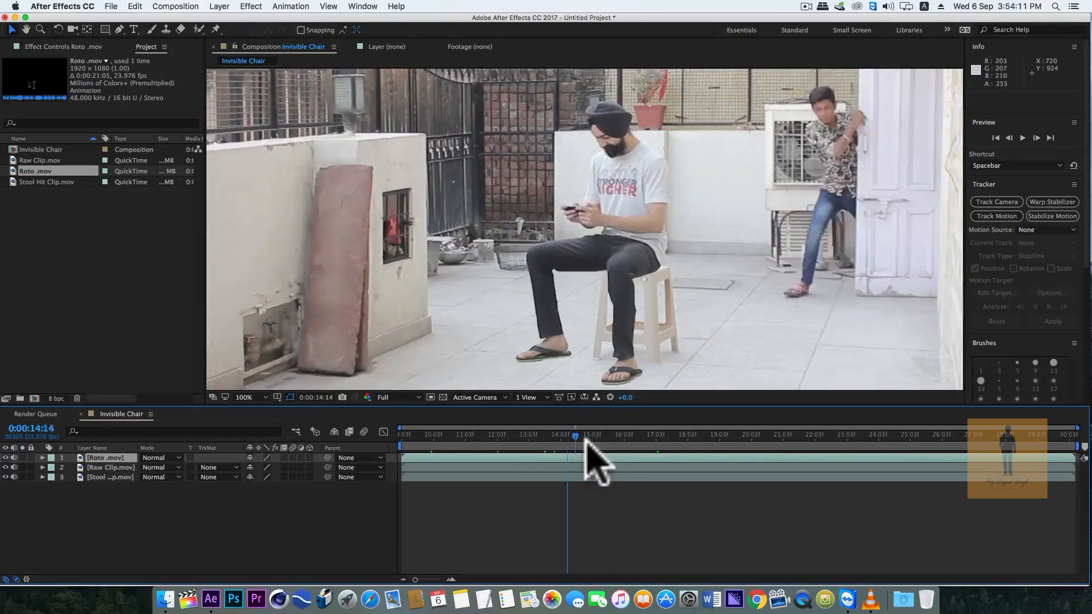
# Place the imported Table Roto clip as the top layer of the Invisible Chair composition
pyautogui.moveTo(574, 435); pyautogui.dragTo(714, 436)
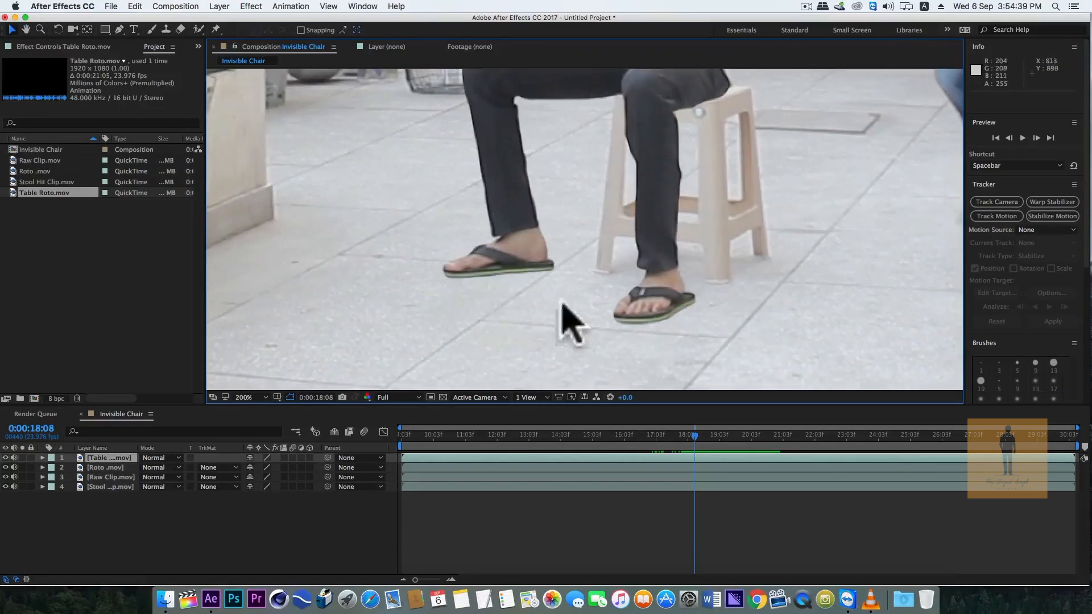
pyautogui.moveTo(472, 309)
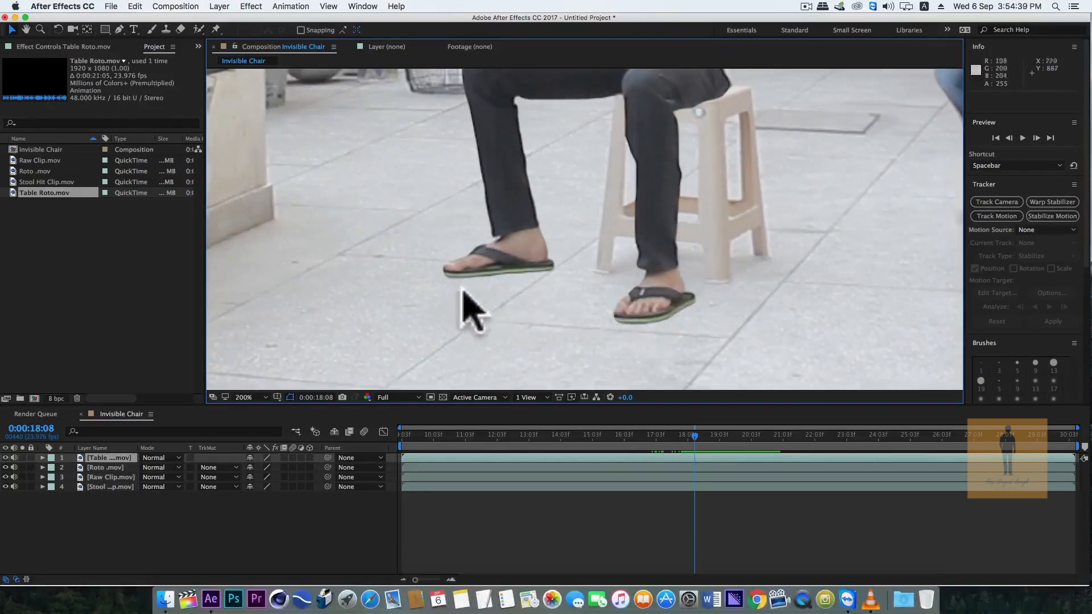